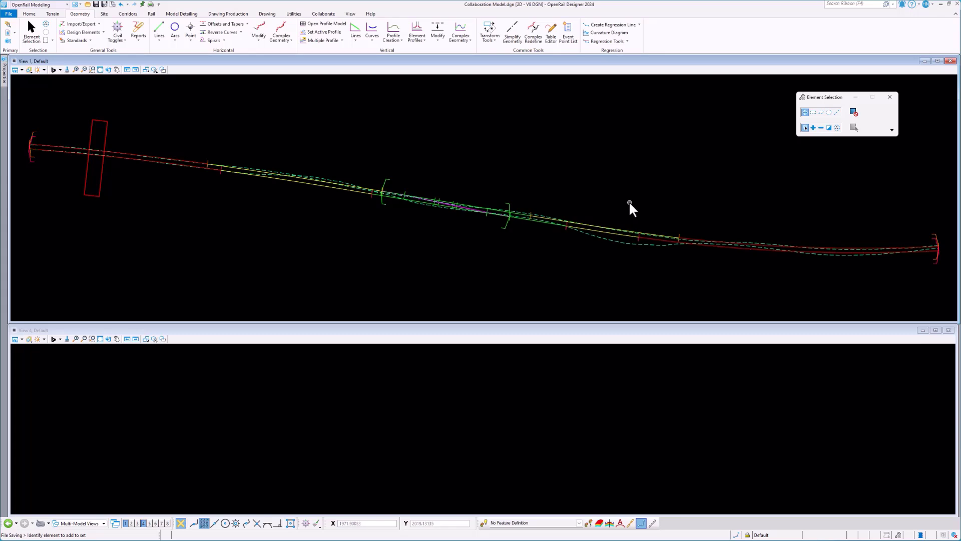
# Step: Zoom the plan view in on the left portion of the track alignments
pyautogui.scroll(-3)
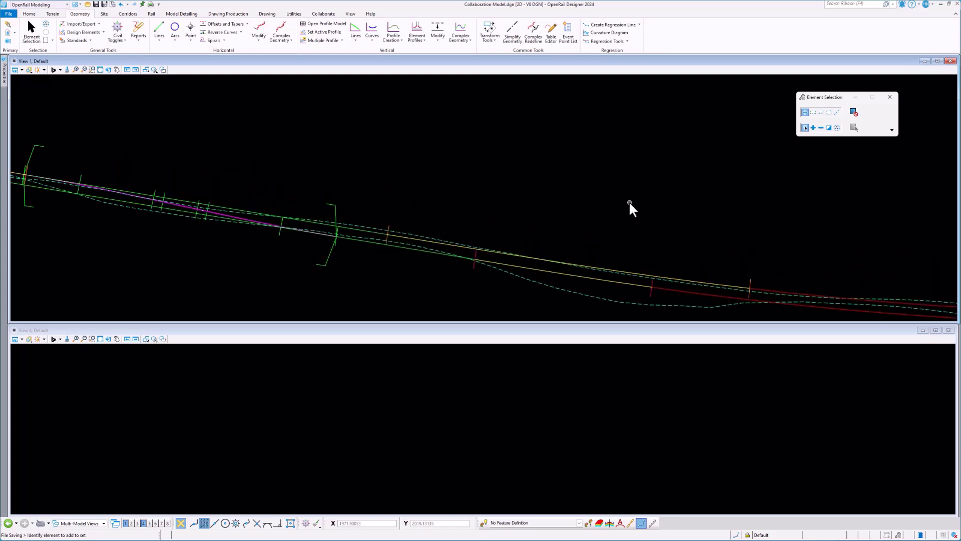
pyautogui.click(321, 40)
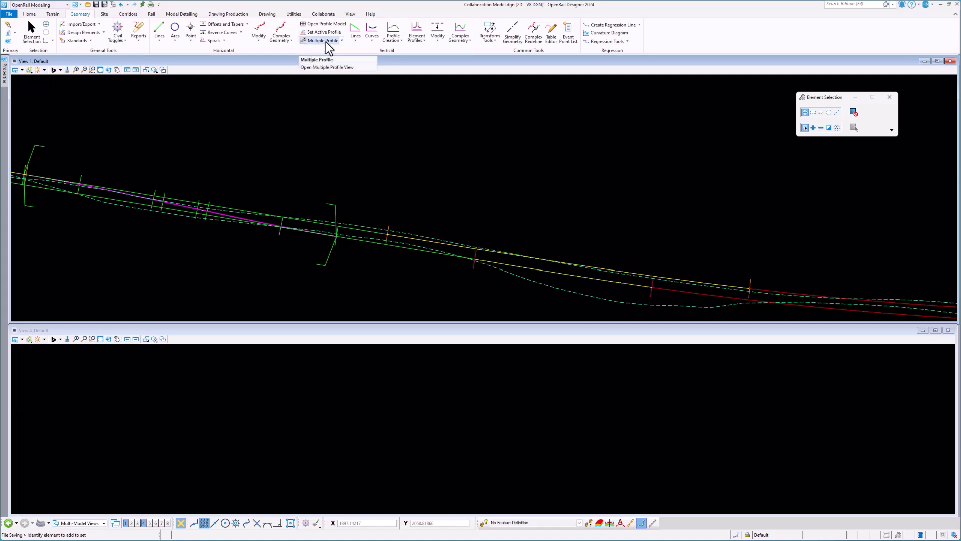
# Step: Create a multiple profile view of UP MAIN with DOWN MAIN and CrxOvr projected into it
pyautogui.click(327, 67)
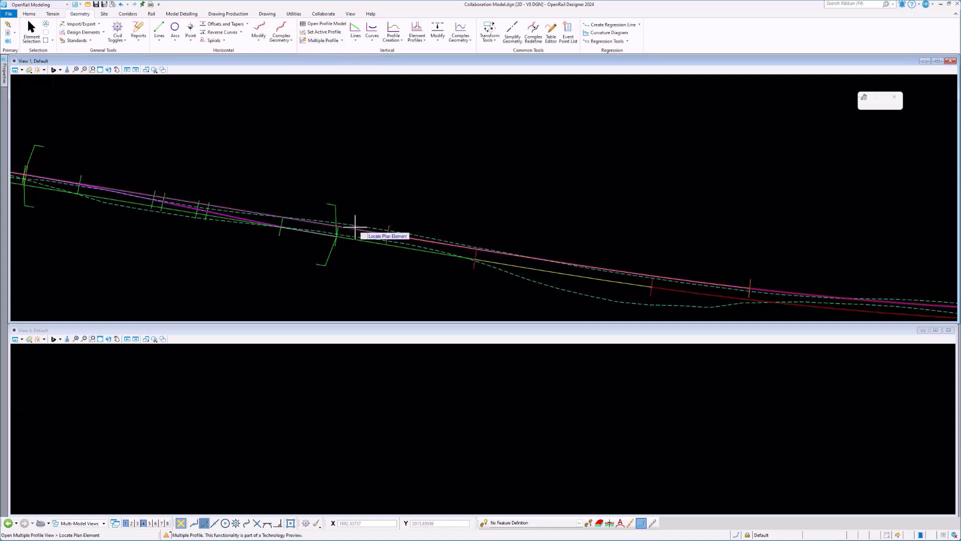
pyautogui.moveTo(341, 390)
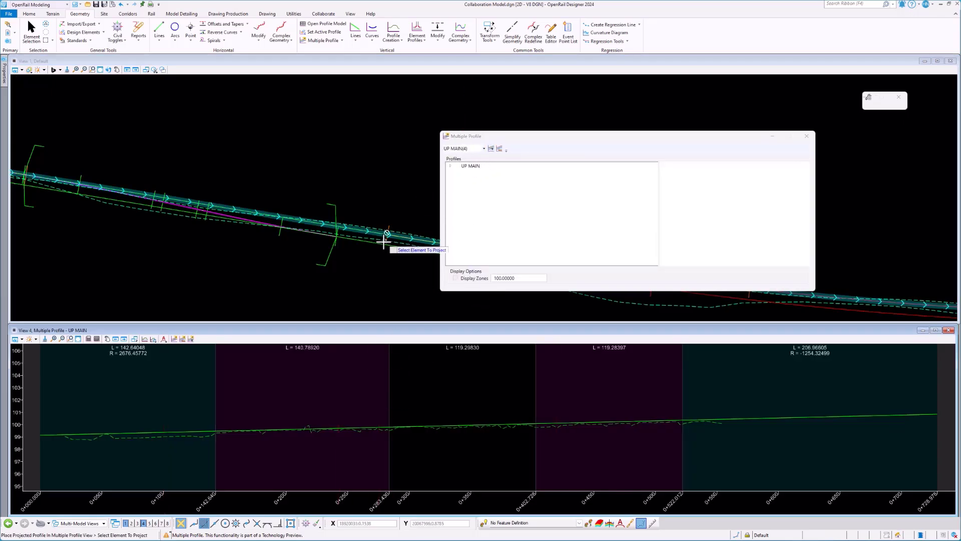
pyautogui.click(236, 219)
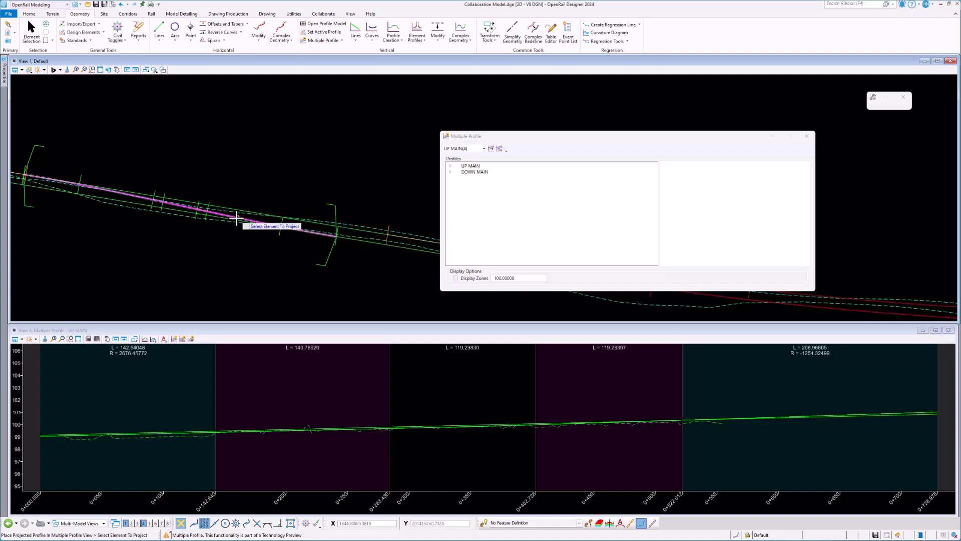
pyautogui.click(452, 178)
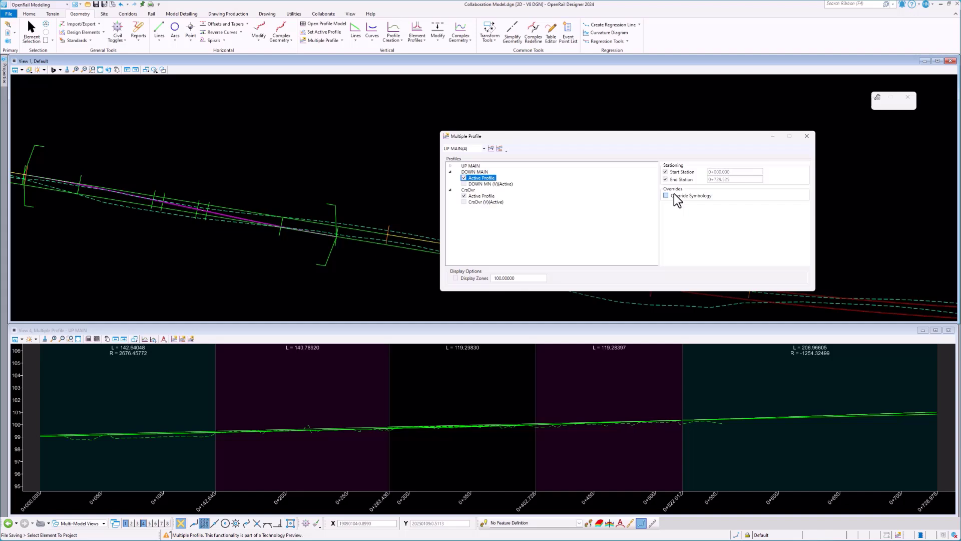
# Step: Enable Override Symbology for the projected profile and give it a new colour from the Index palette
pyautogui.click(666, 195)
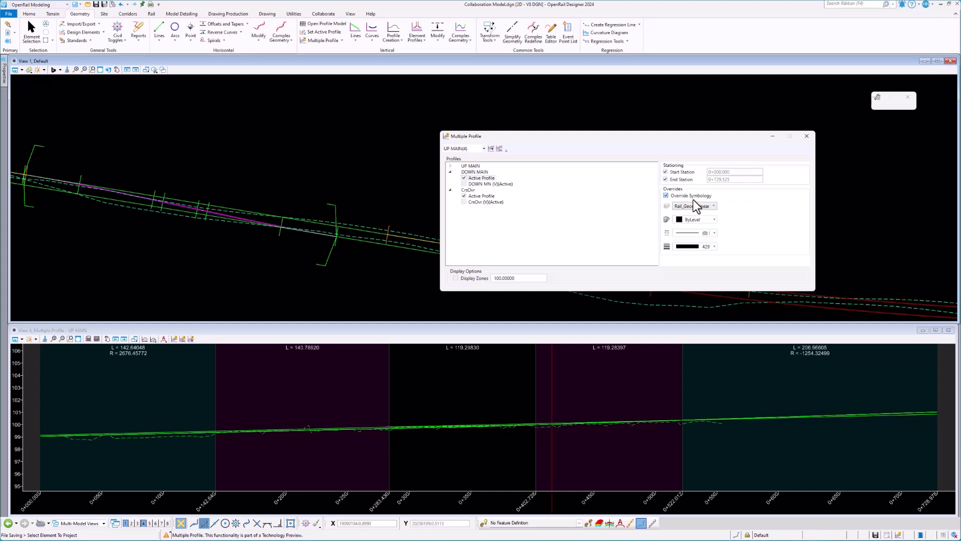
pyautogui.click(696, 219)
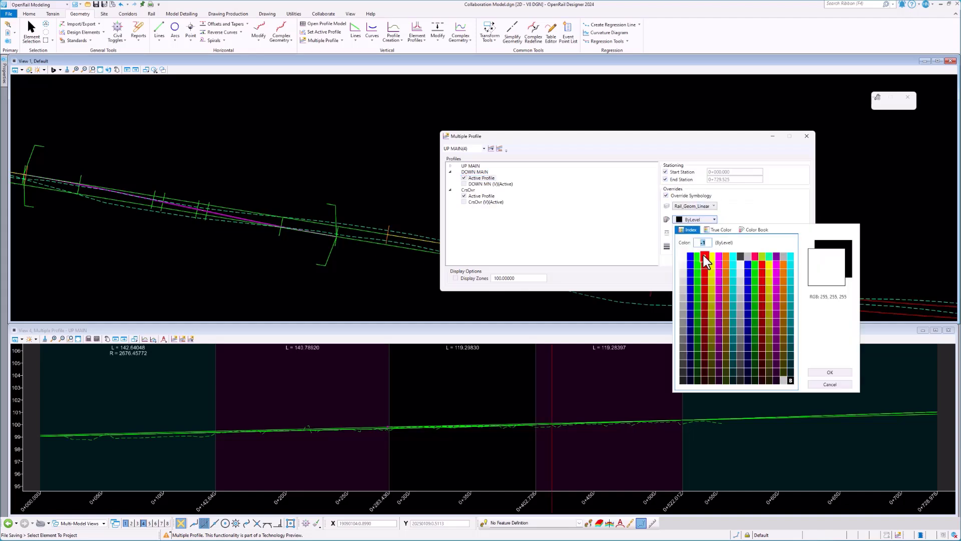
pyautogui.click(734, 256)
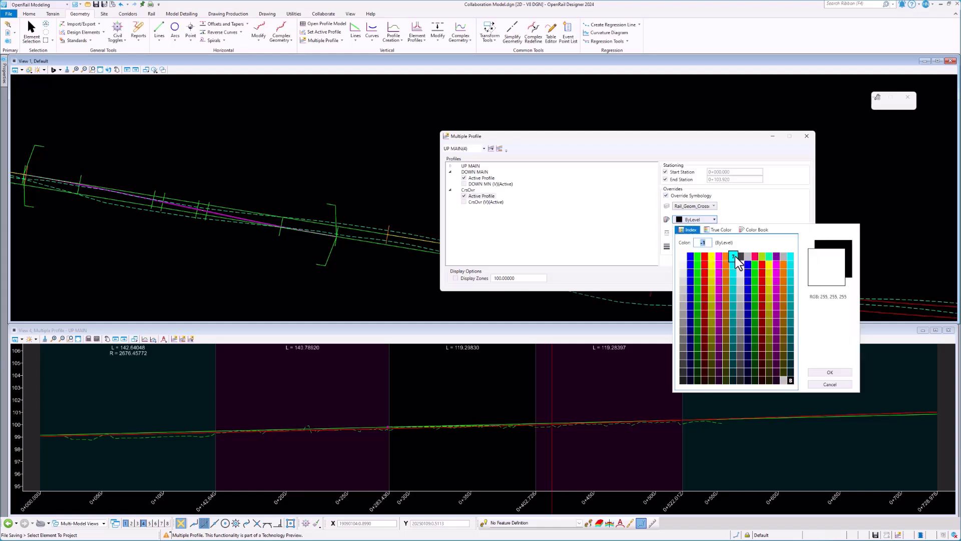
pyautogui.click(829, 372)
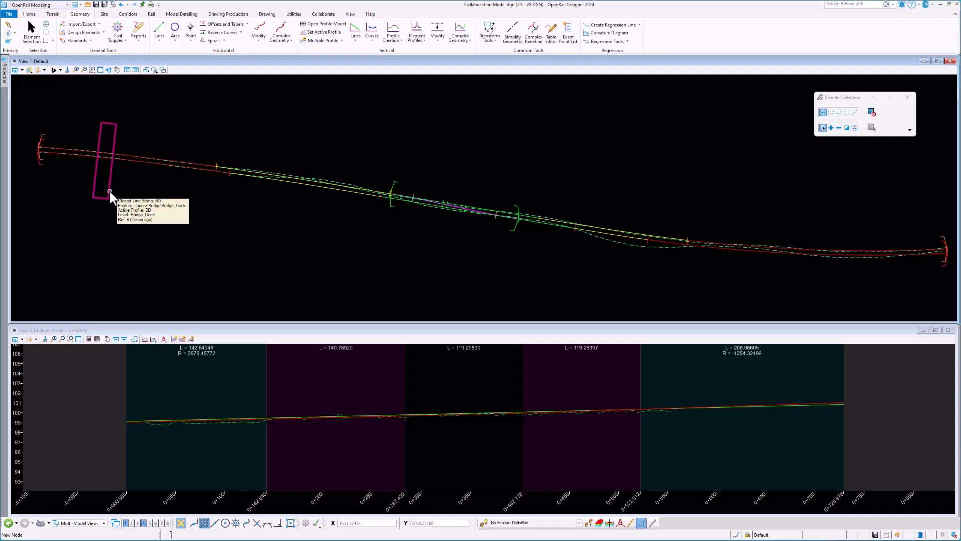
# Step: Draw a closed parallelogram with Place SmartLine below the right end of the alignments
pyautogui.rightClick(110, 195)
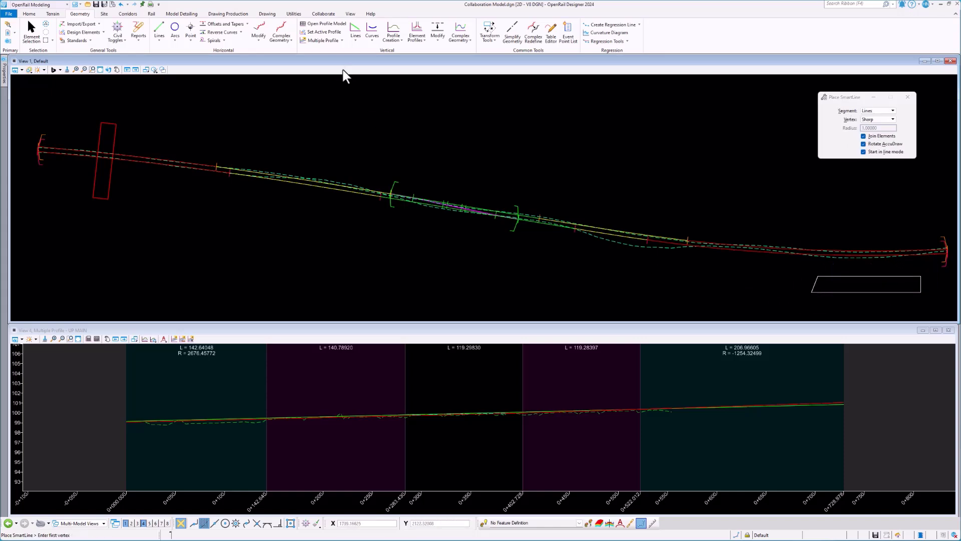
# Step: Start Multiple Profile > Add Zones to add the bridge deck and new shape as zones
pyautogui.click(323, 40)
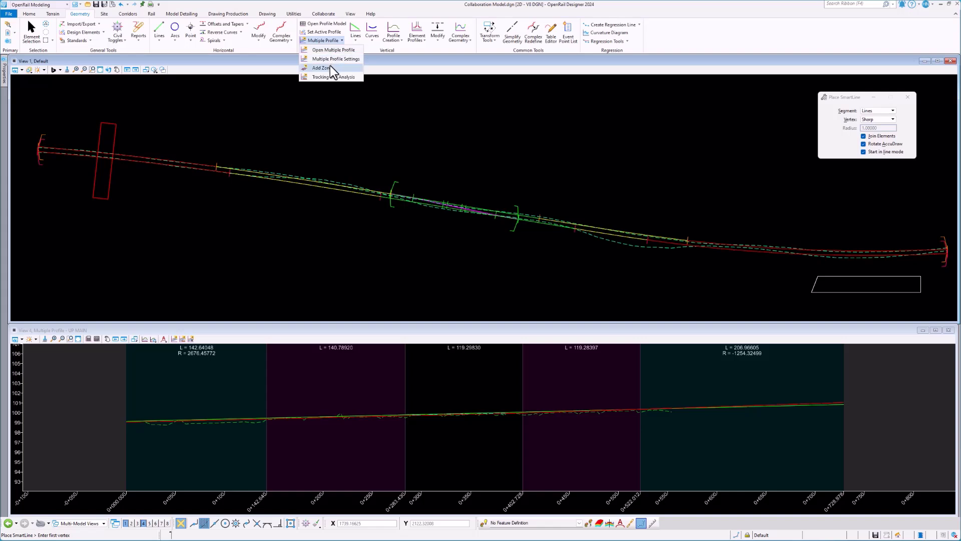
pyautogui.click(321, 67)
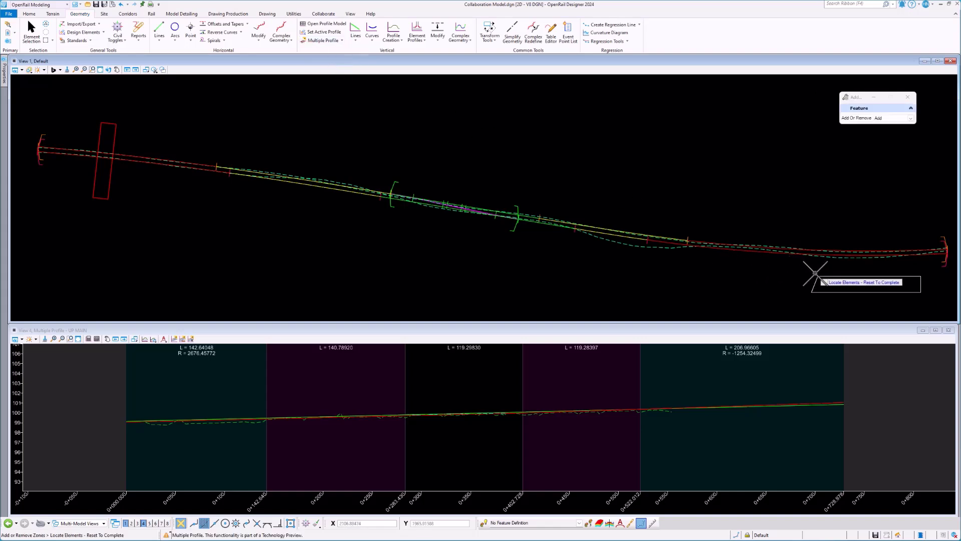
pyautogui.moveTo(110, 181)
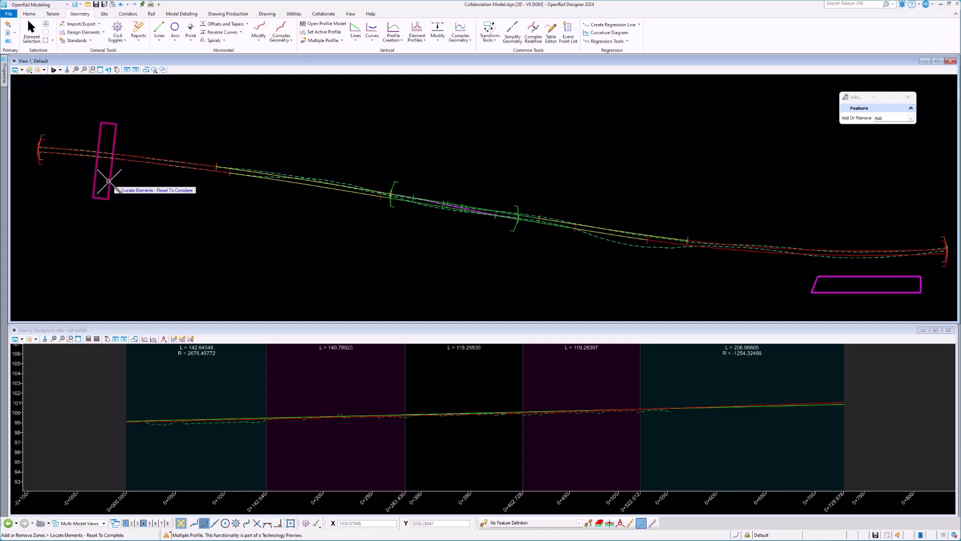
pyautogui.moveTo(147, 211)
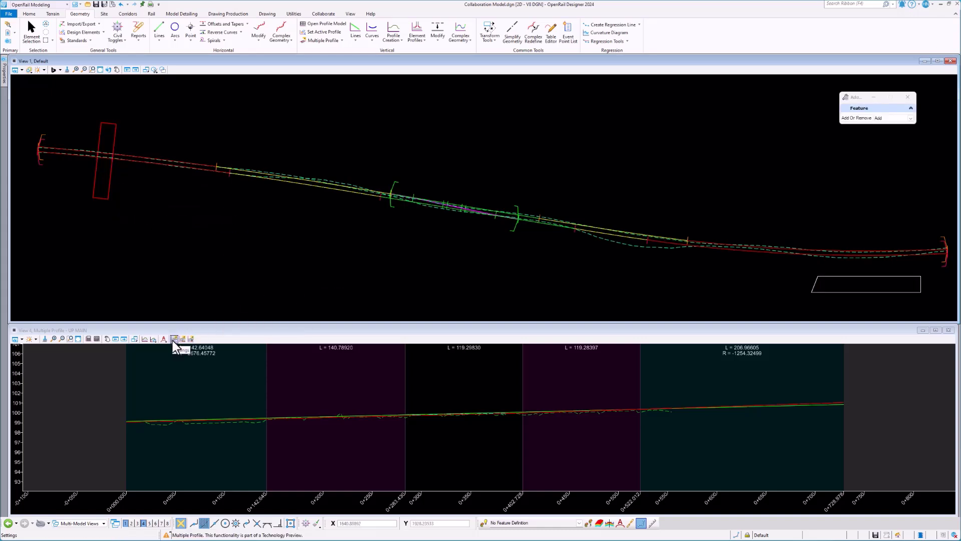
# Step: Switch on Display Zones in the multiple profile view settings
pyautogui.click(175, 340)
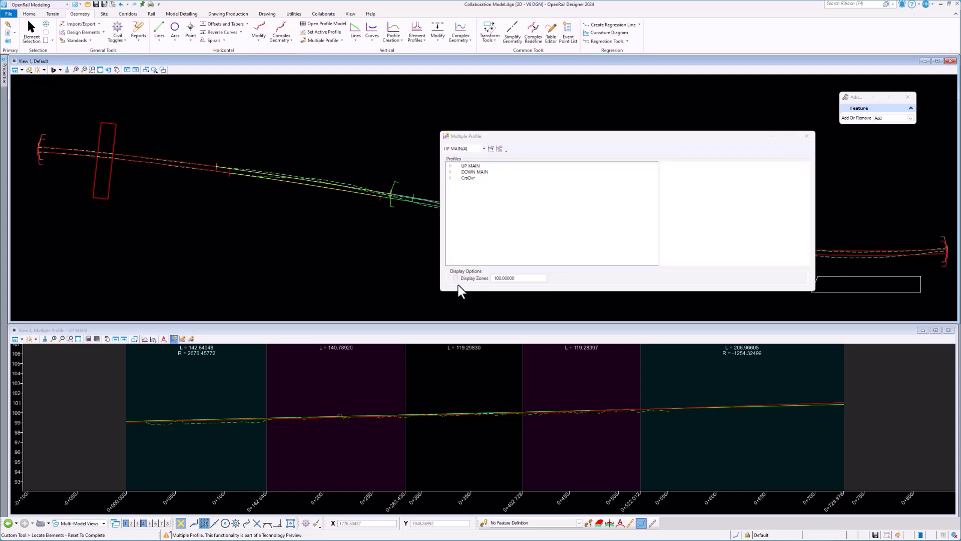
pyautogui.click(455, 277)
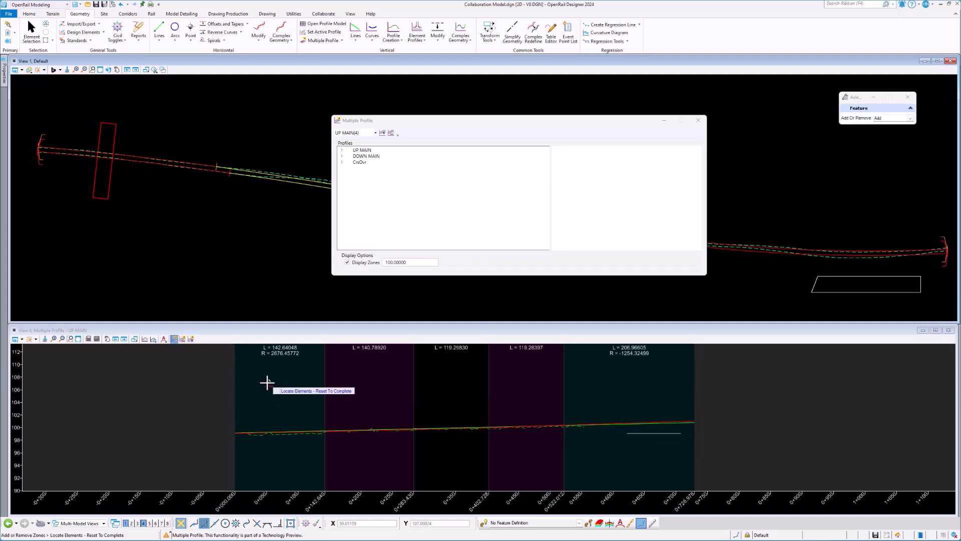
pyautogui.moveTo(648, 438)
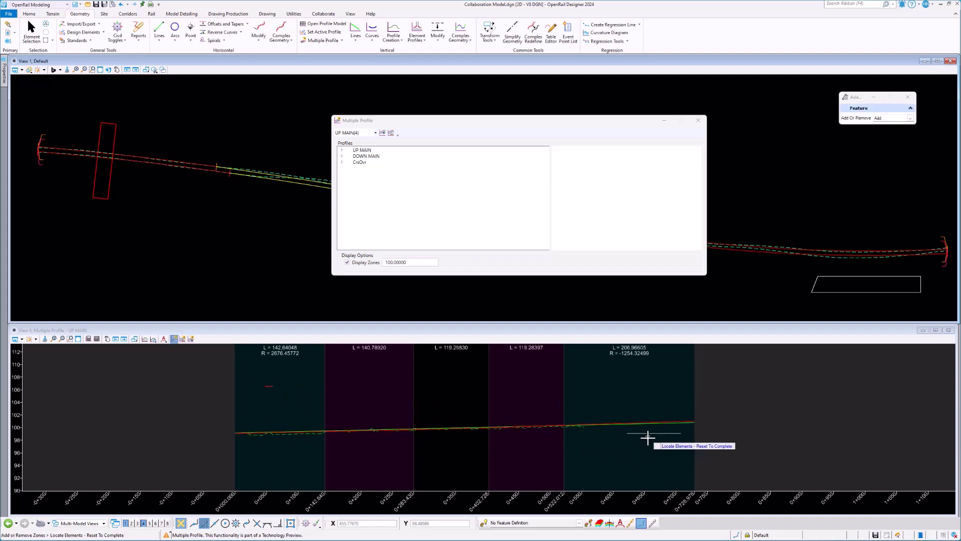
pyautogui.moveTo(648, 447)
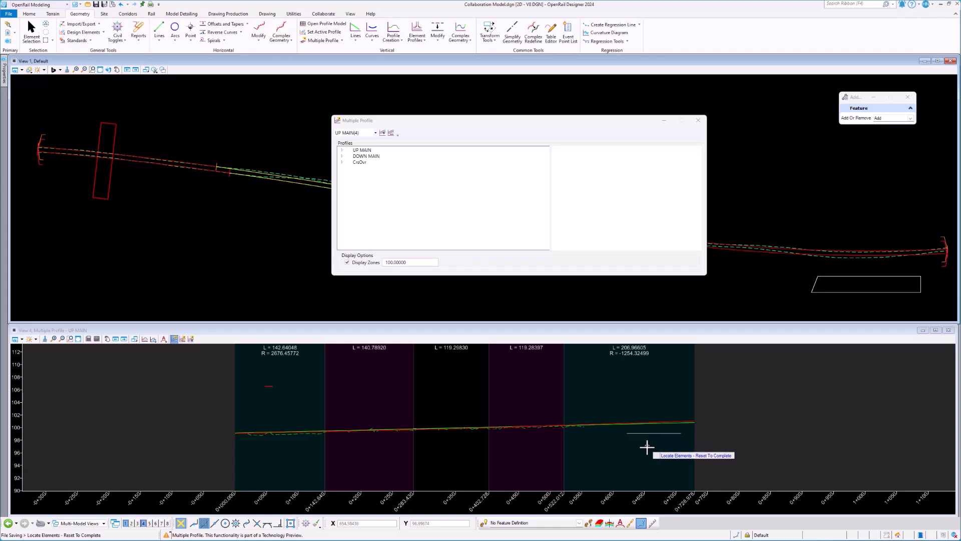